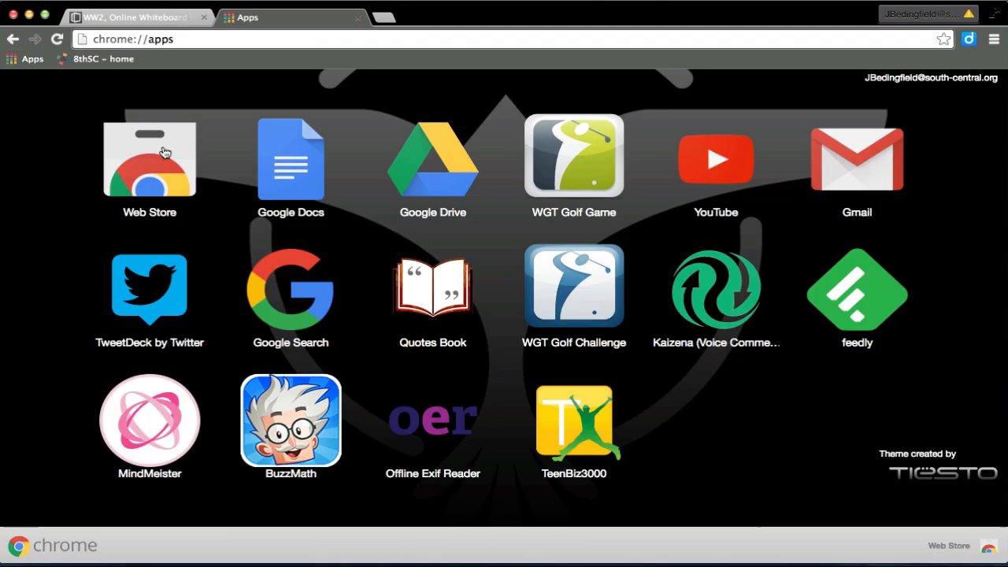
- Search Chrome Web Store extensions for 'screencastify' to find Screencastify (Screen Video Recorder)
left_click(150, 159)
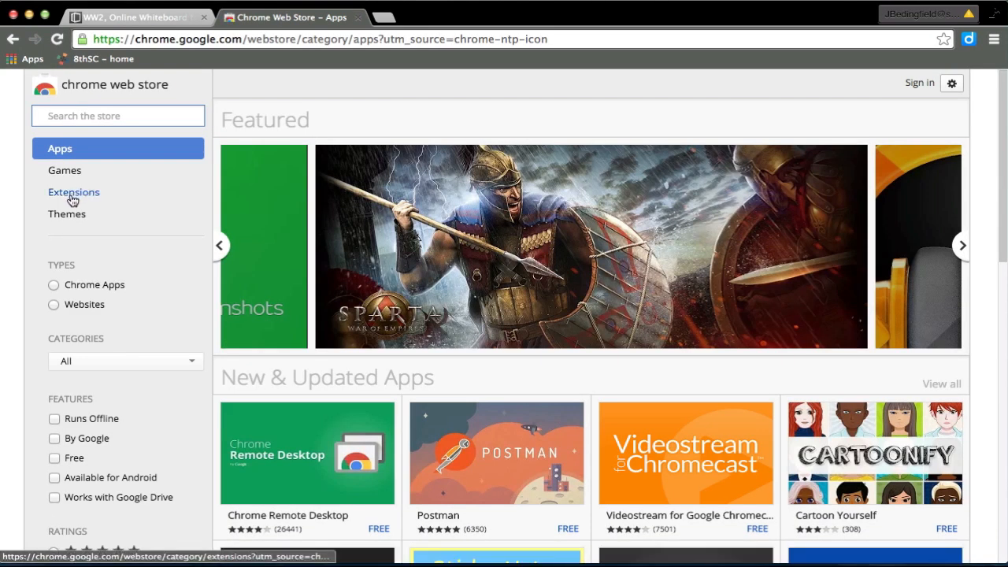
left_click(73, 192)
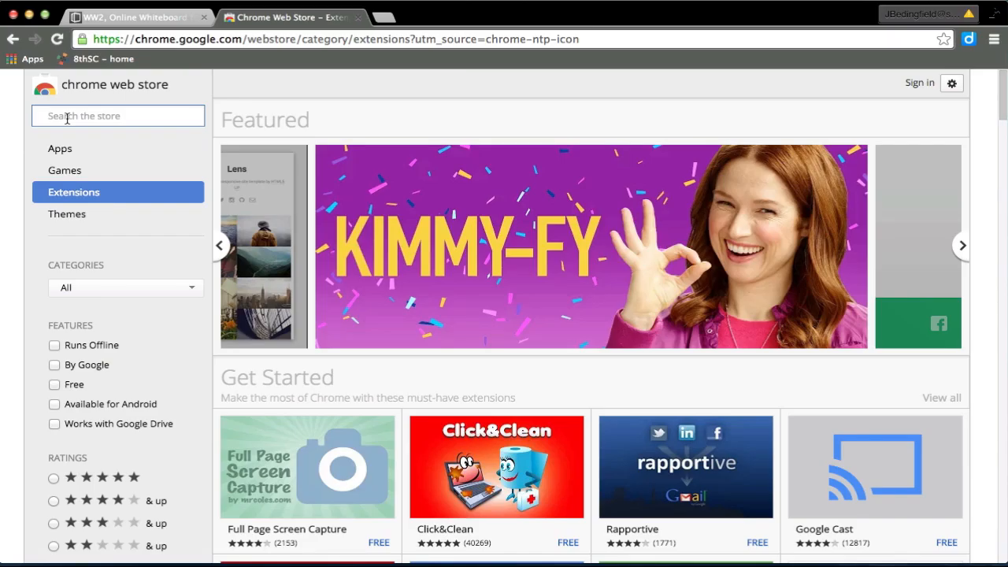
type("screen")
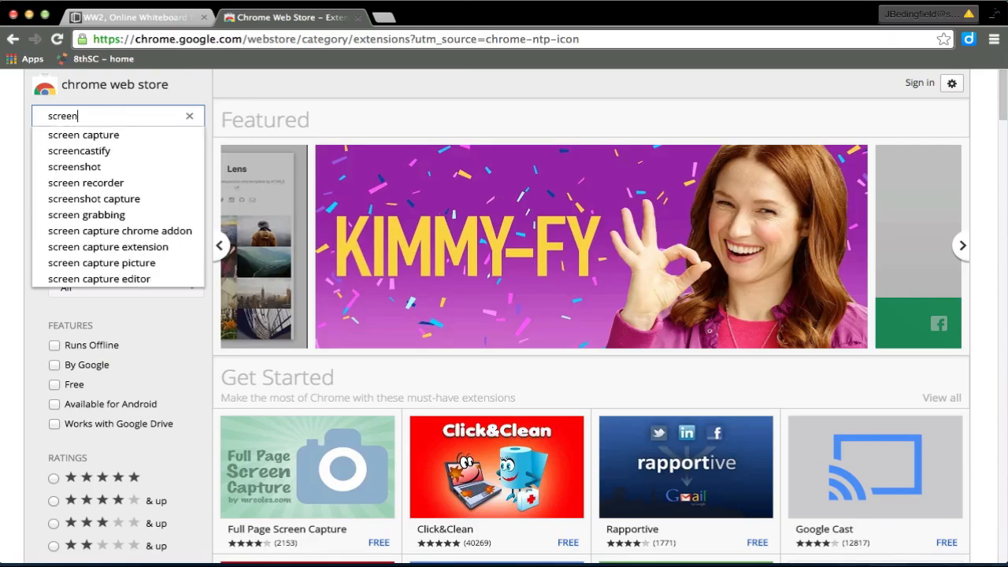
left_click(79, 150)
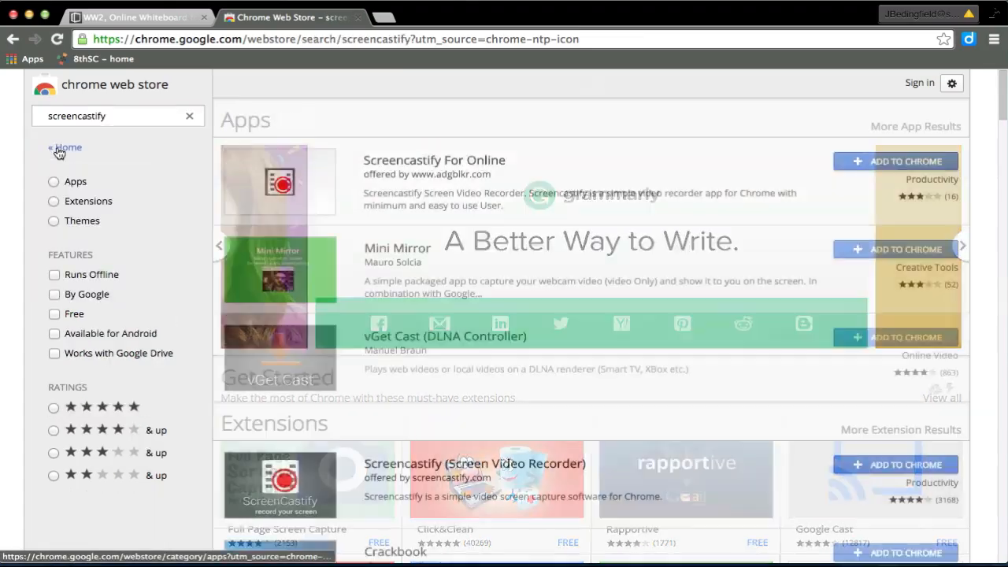
scroll("down", 3)
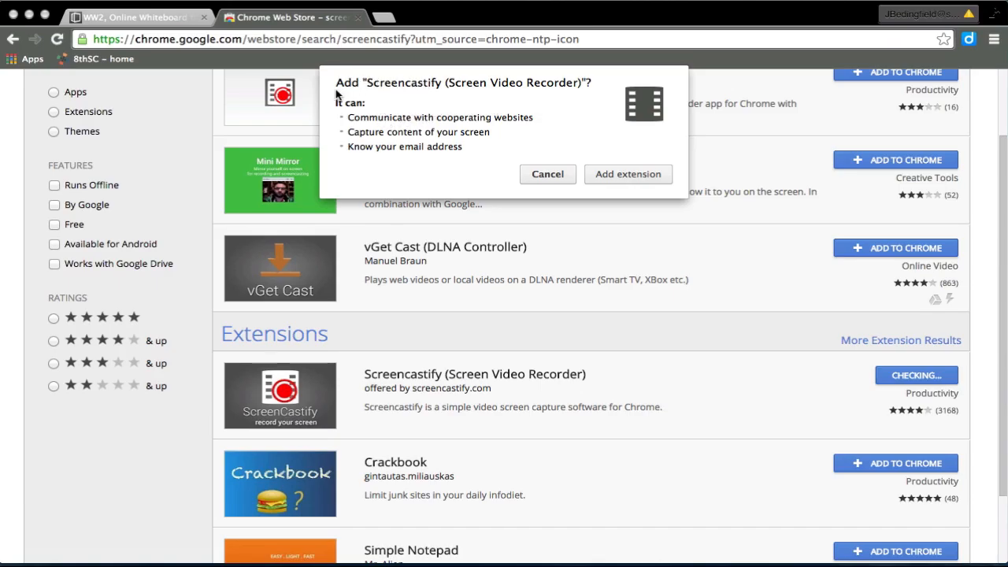
mouse_move(629, 174)
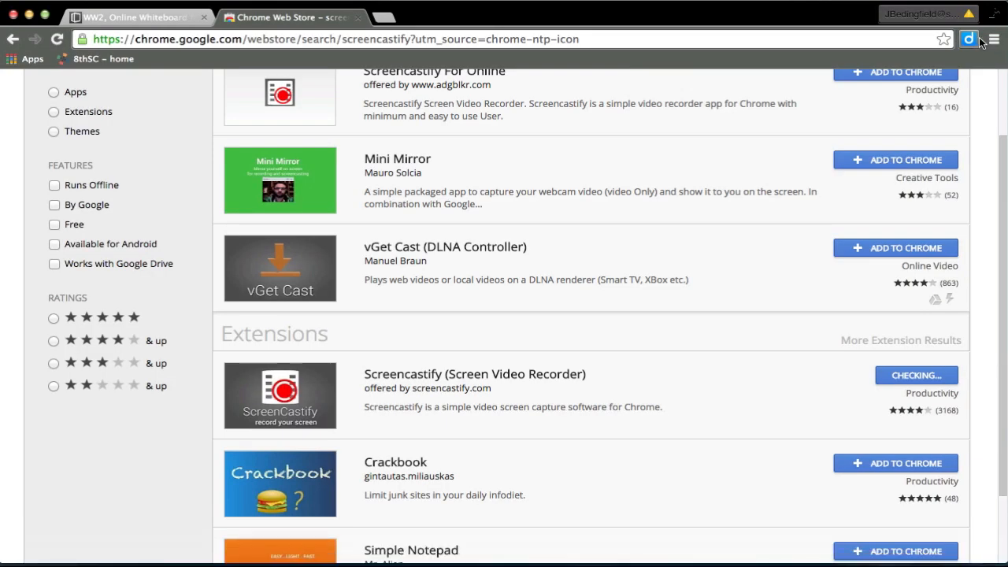
- Confirm adding Screencastify and dismiss the 'has been added to Chrome' bubble
left_click(895, 374)
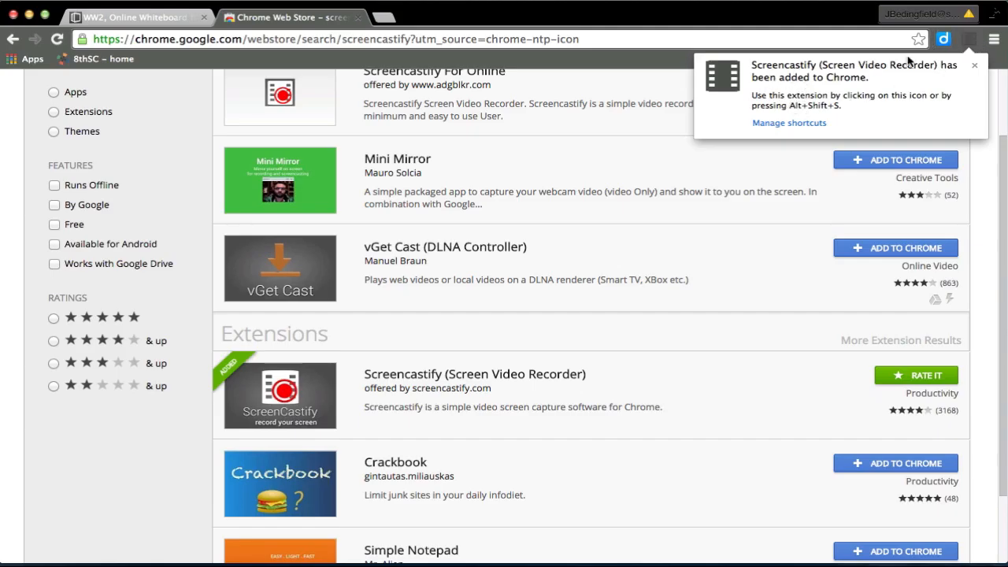
mouse_move(825, 96)
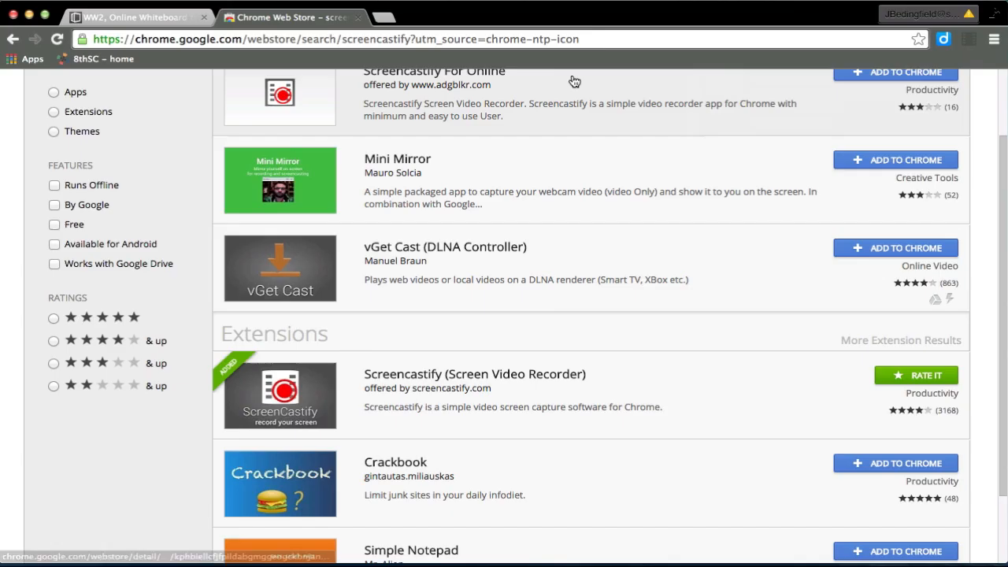
left_click(134, 17)
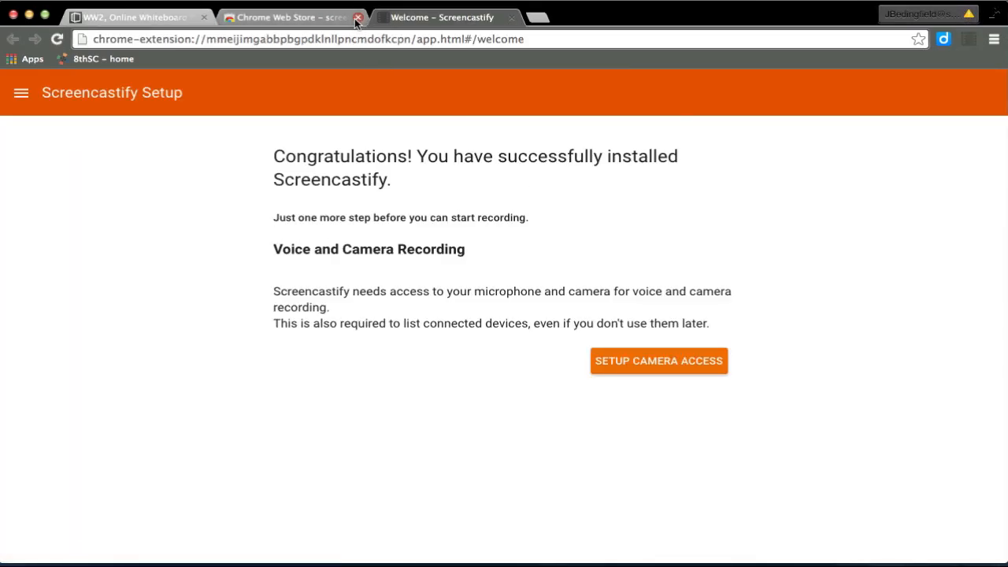
- Close the Web Store tab and open Screencastify's Options from the pages menu
left_click(358, 18)
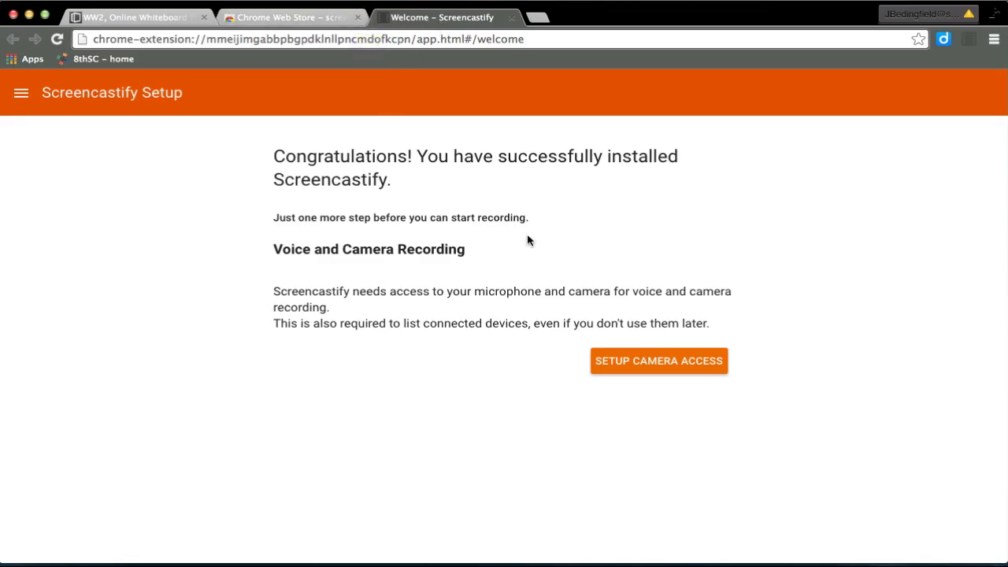
left_click(21, 93)
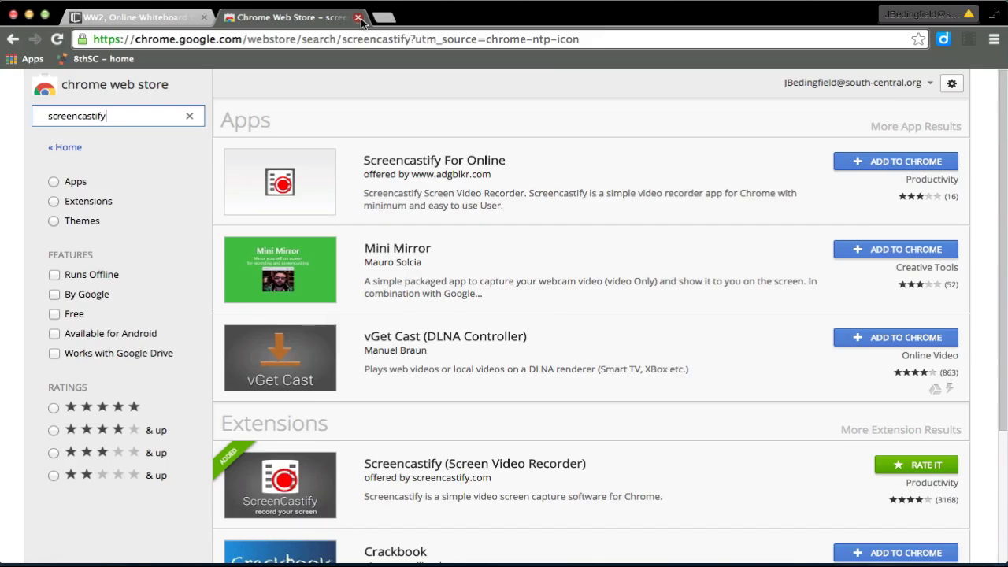
left_click(359, 17)
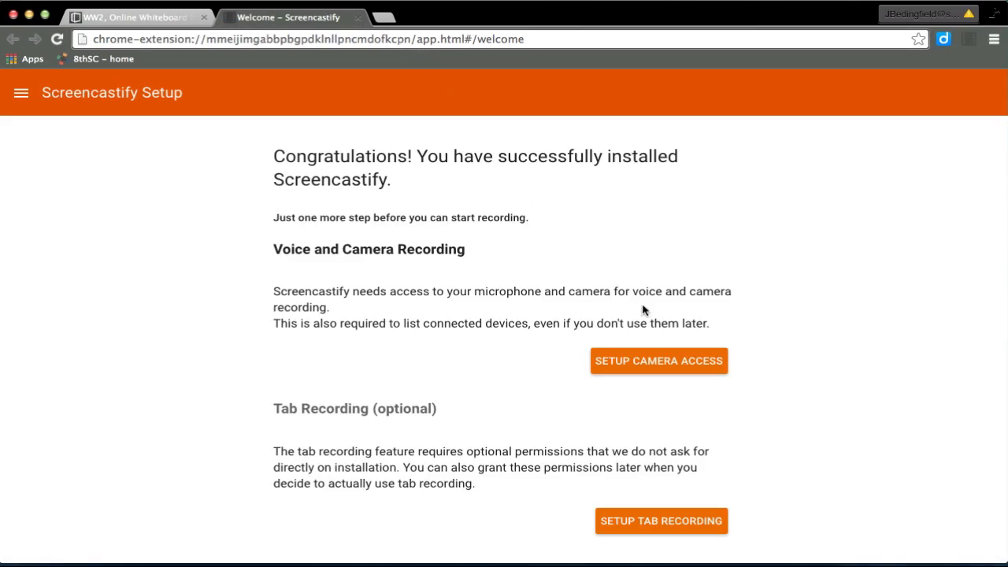
left_click(22, 92)
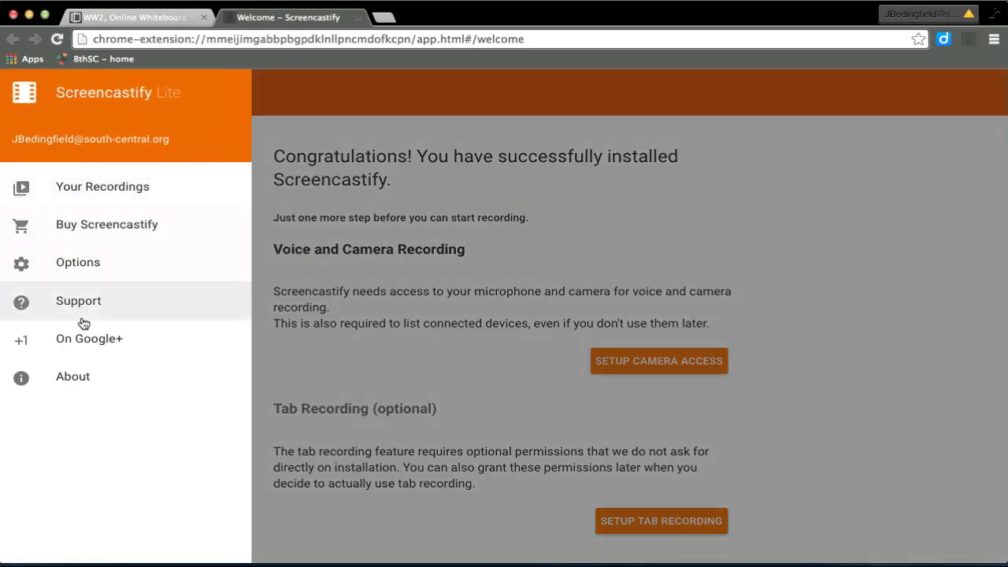
left_click(77, 262)
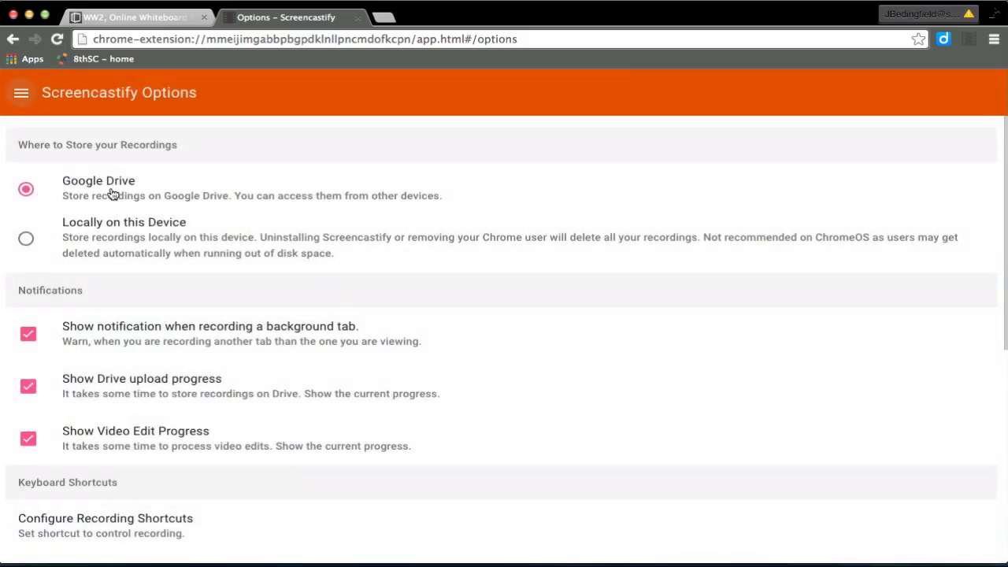
mouse_move(63, 115)
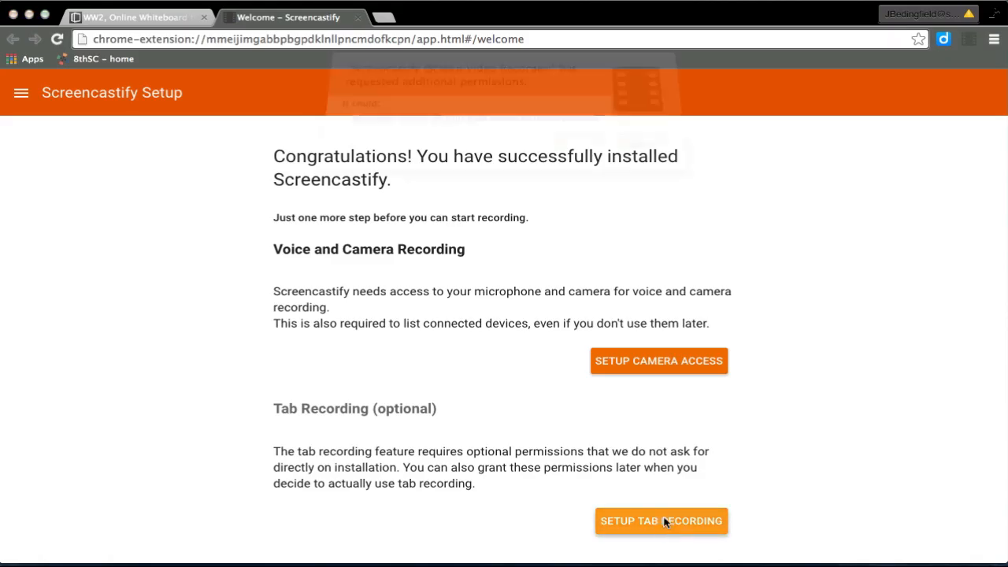
- Enable tab recording and allow Screencastify camera and microphone access
left_click(661, 521)
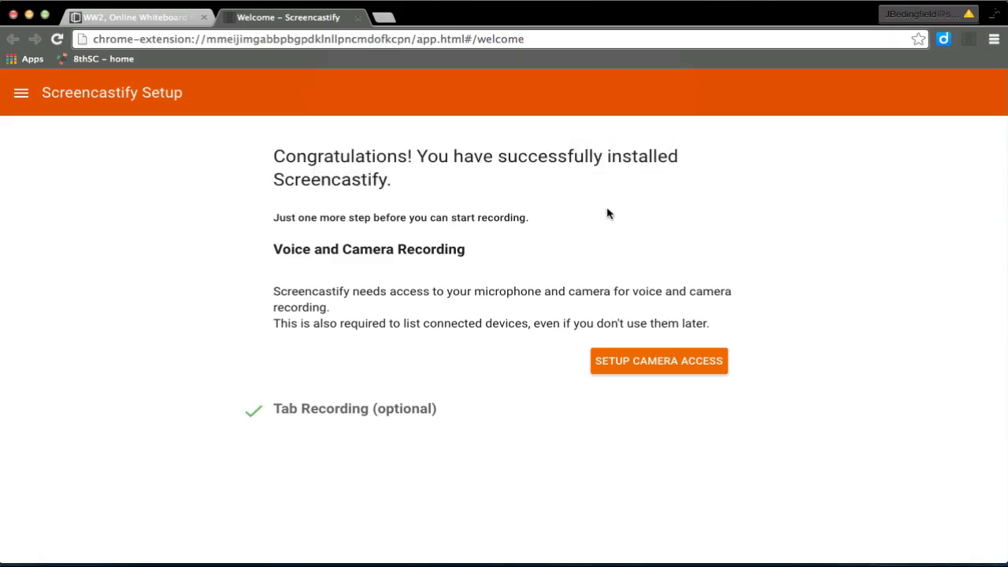
mouse_move(683, 333)
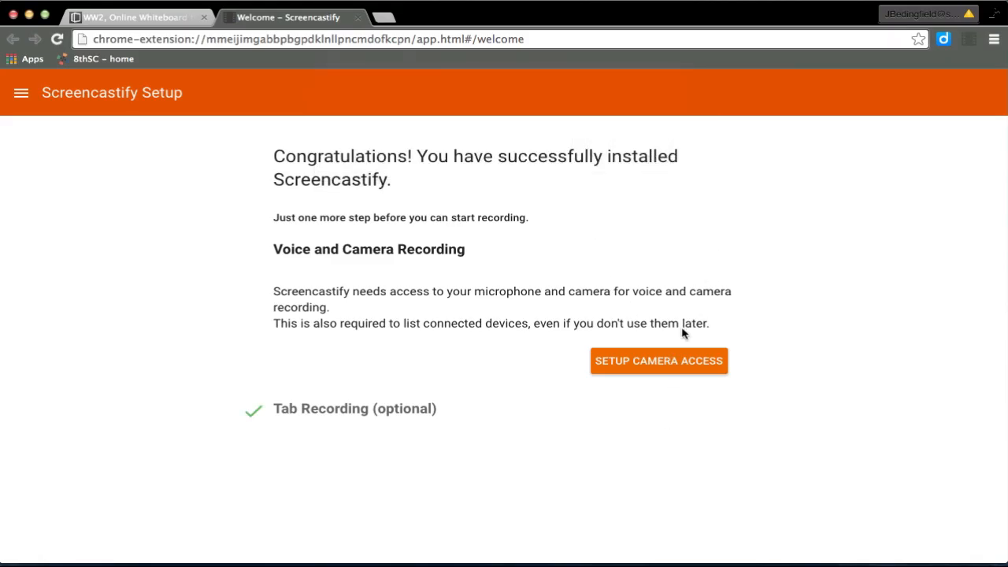
left_click(658, 360)
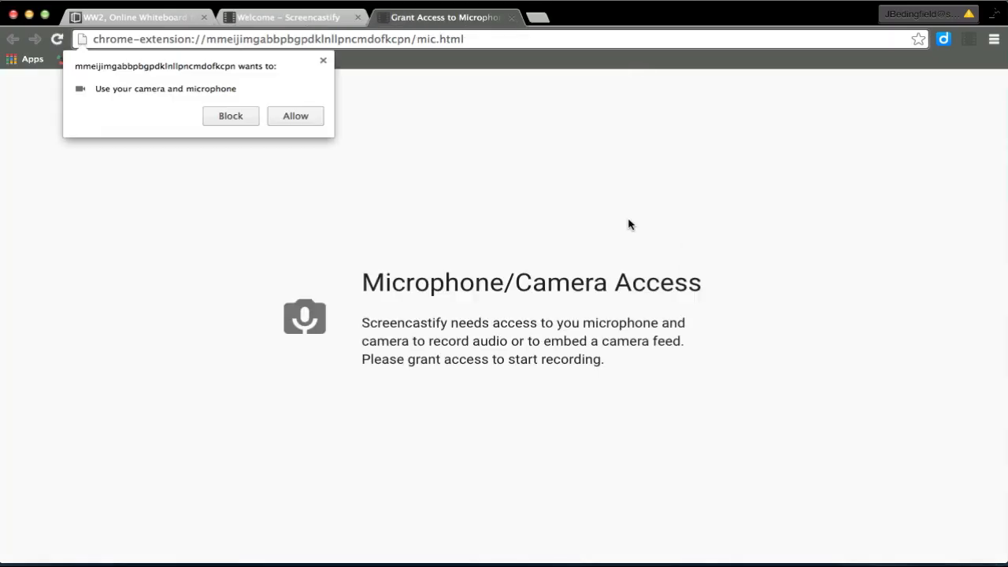
left_click(294, 116)
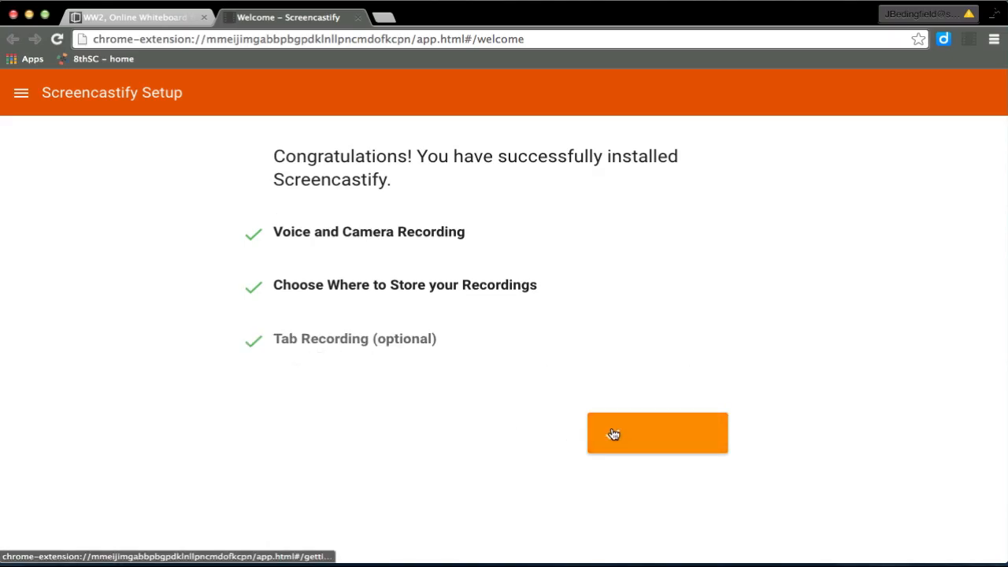
- Move past the getting-started guide and return to the WW2 RealtimeBoard timeline
left_click(656, 432)
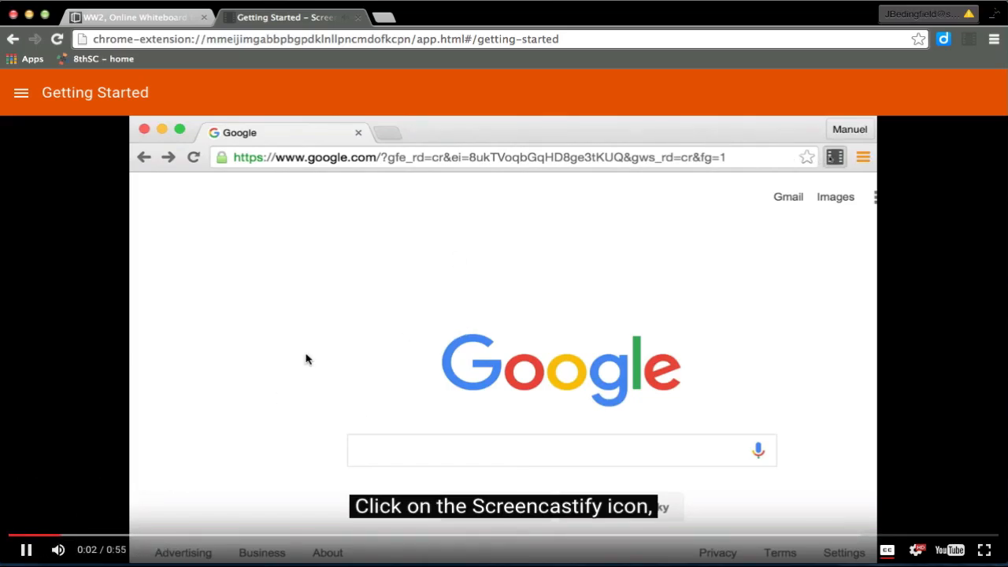
left_click(833, 156)
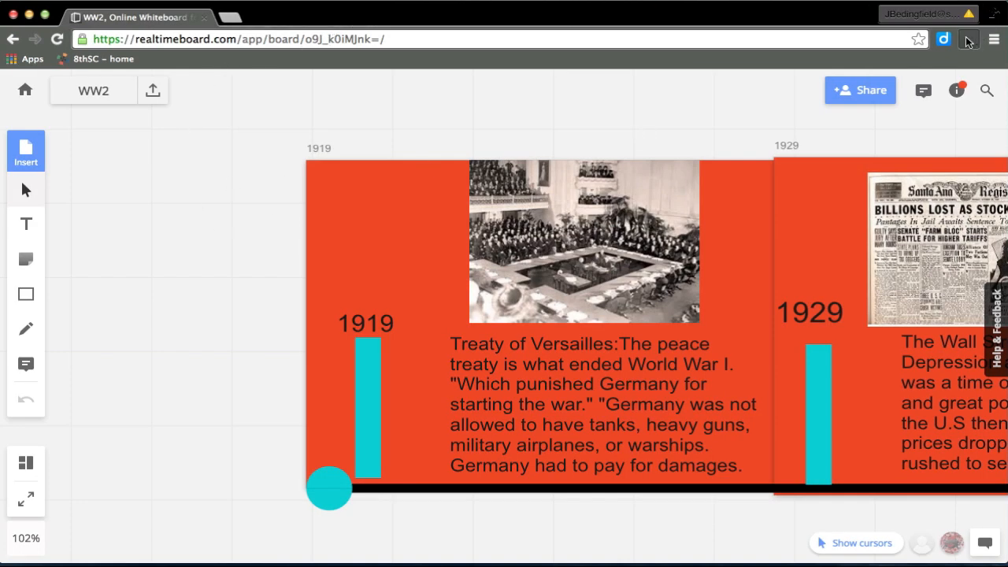
- Start a Screencastify recording of the whole desktop from the extension options
left_click(942, 39)
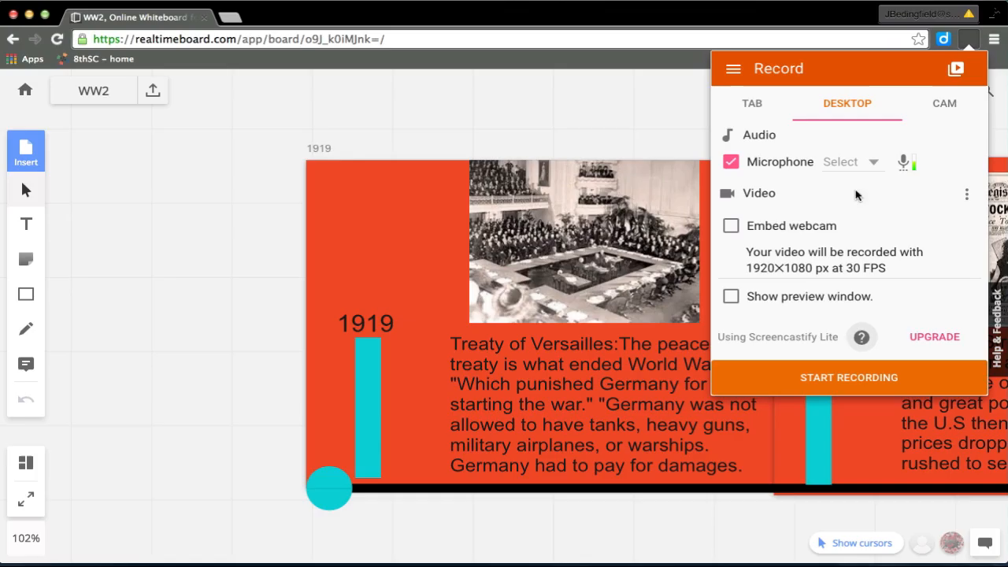
mouse_move(878, 165)
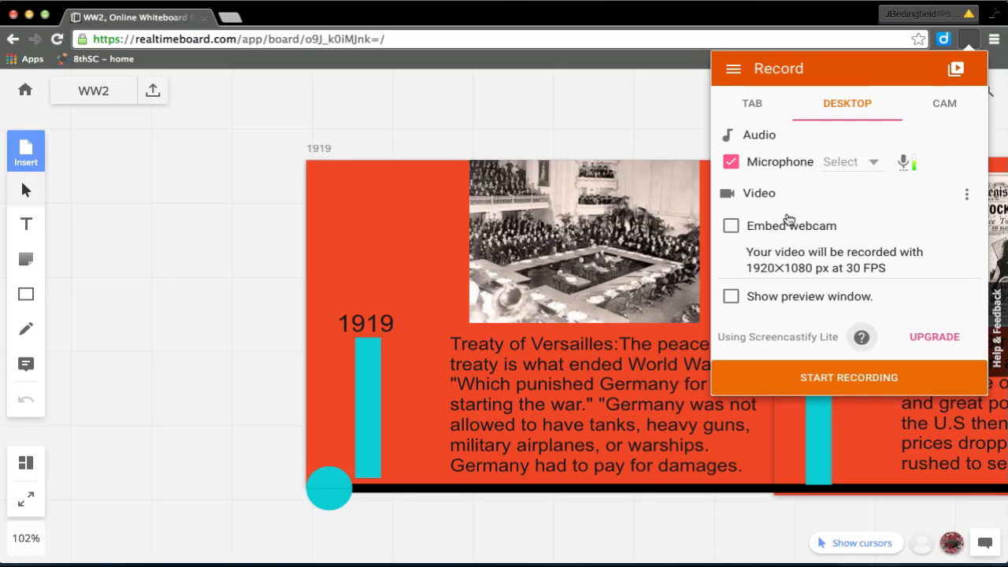
mouse_move(888, 338)
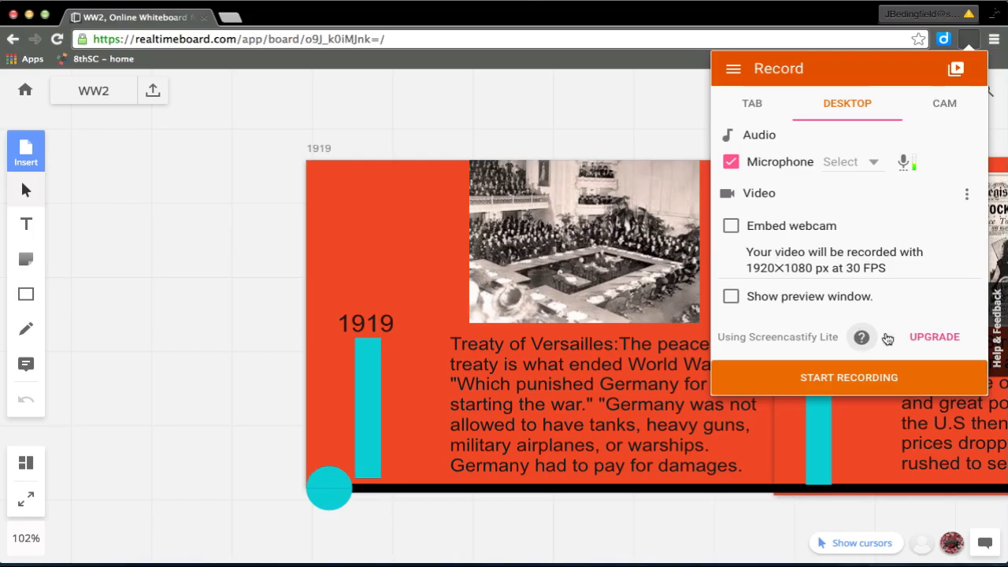
left_click(849, 377)
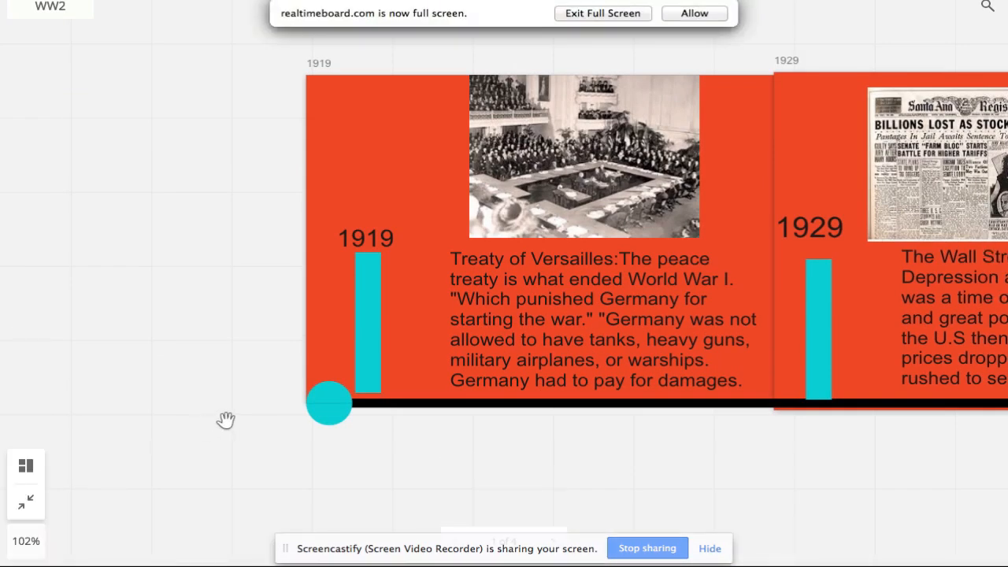
mouse_move(564, 559)
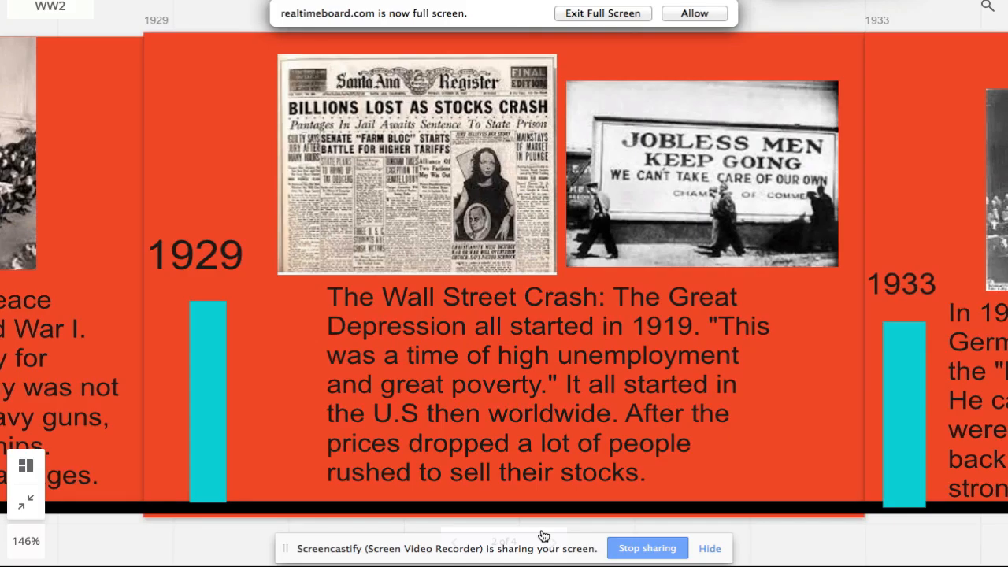
- Exit full screen and stop the recording from the Screencastify status panel
left_click(602, 12)
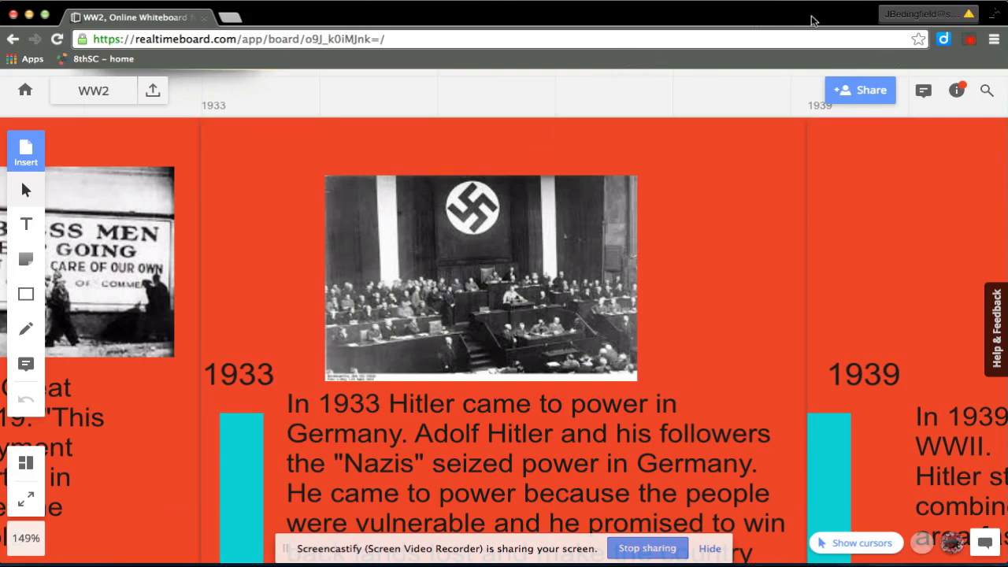
left_click(968, 38)
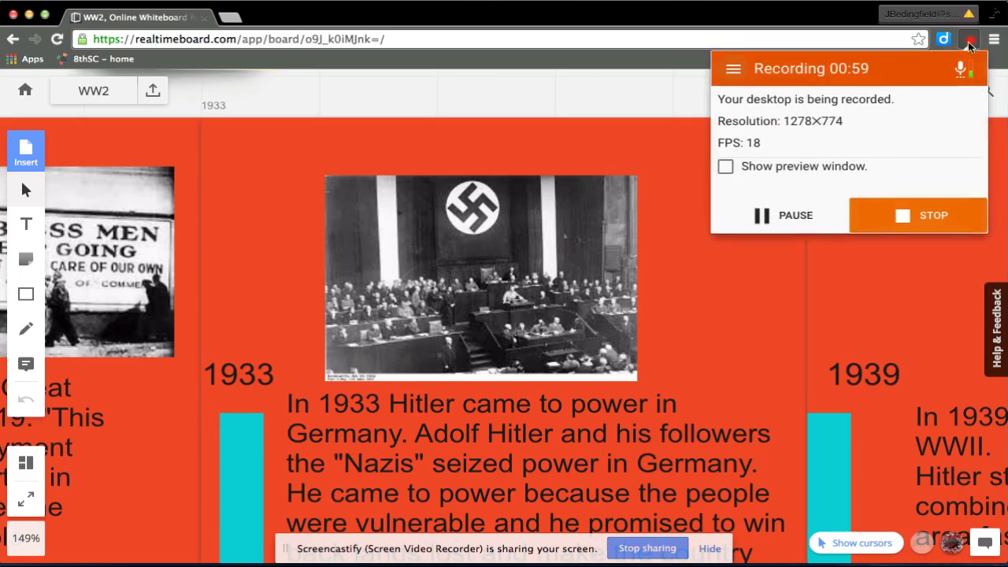
left_click(933, 215)
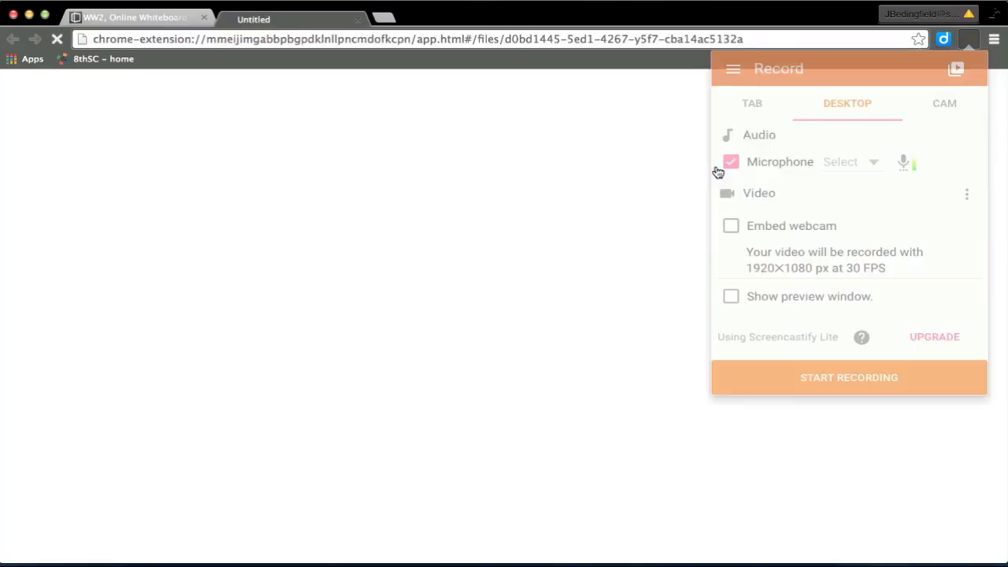
- Open the 1:01 recording's file page and begin renaming it
left_click(848, 377)
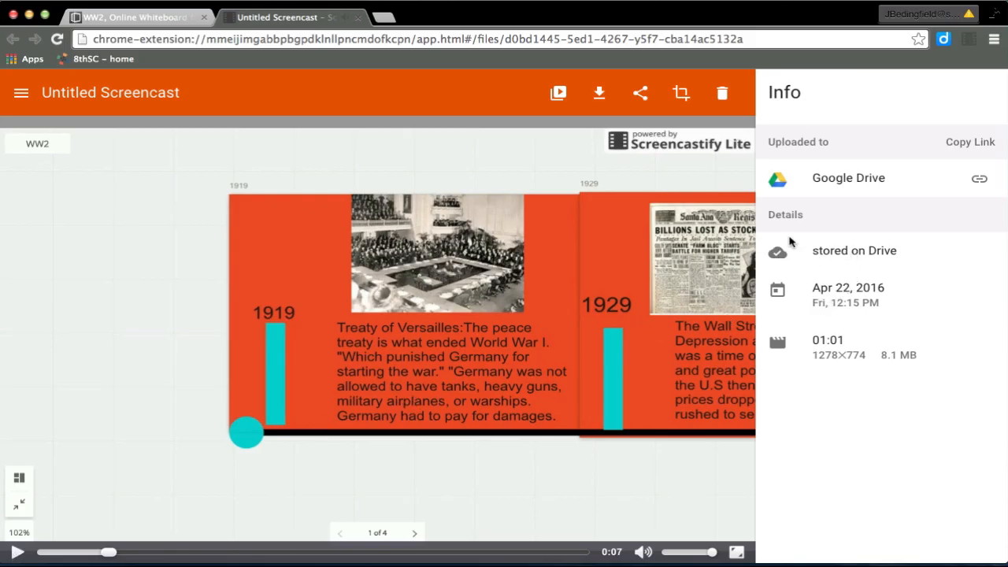
left_click(111, 92)
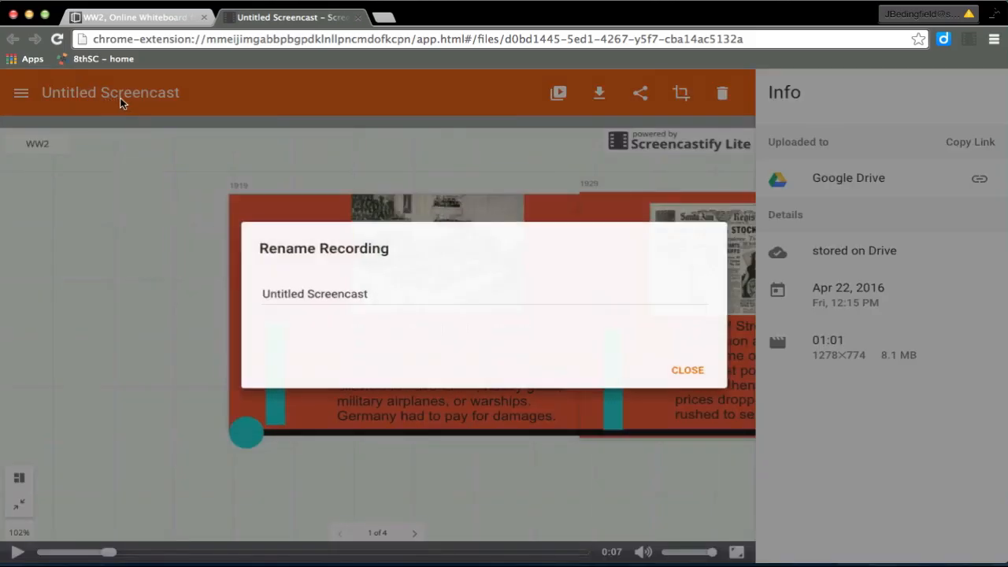
- Title the recording 'WWII Timeline - Causes' and search google to reach Classroom
type("WWII Timeline")
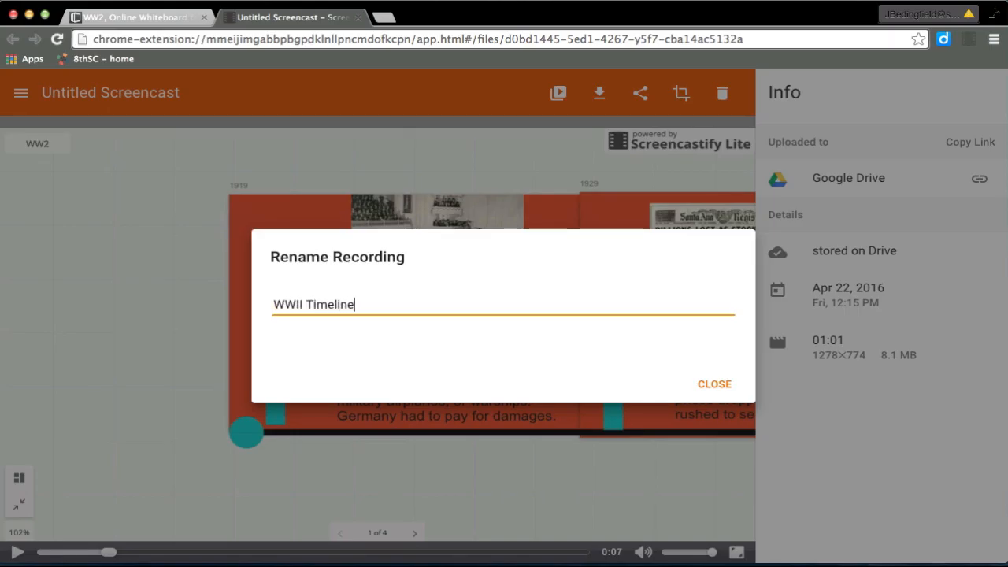
type("- Causes")
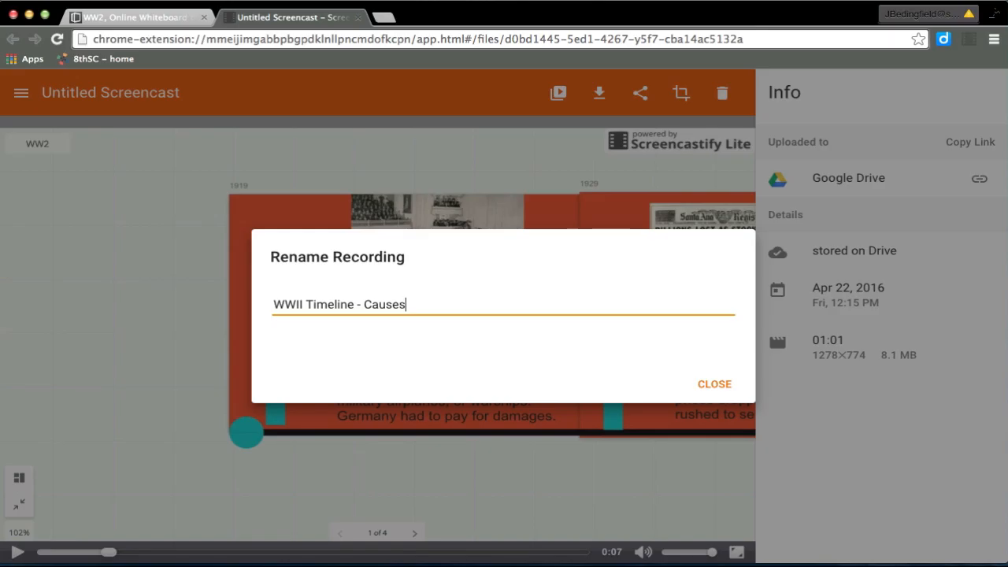
left_click(715, 384)
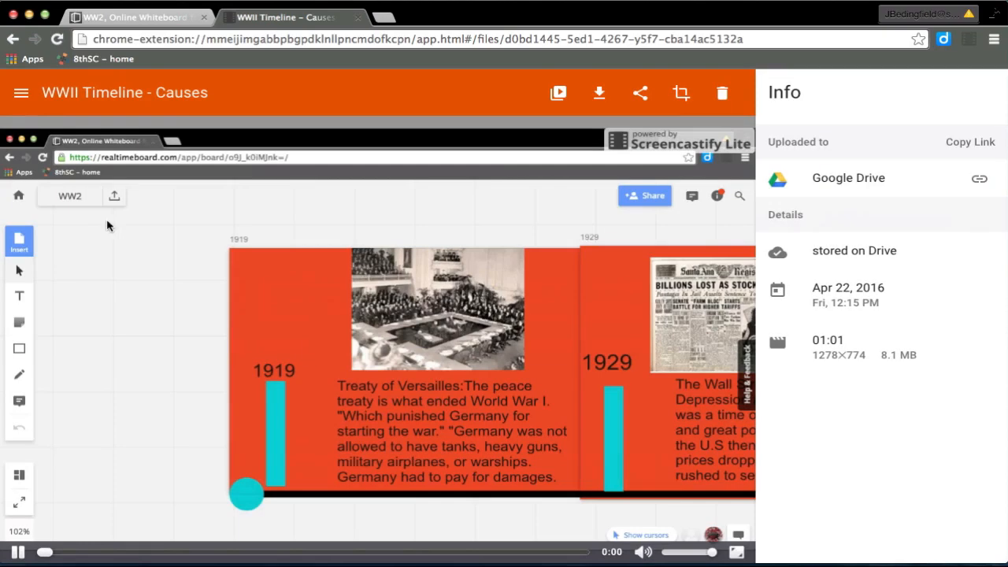
type("google.com/h")
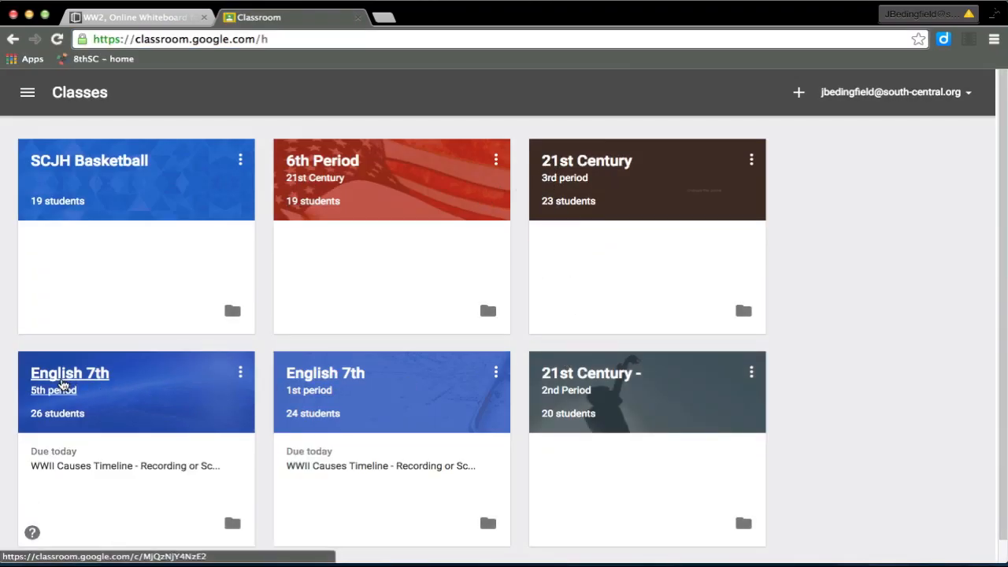
- Open the English 7th 5th period class and its WWII Causes Timeline assignment
left_click(69, 373)
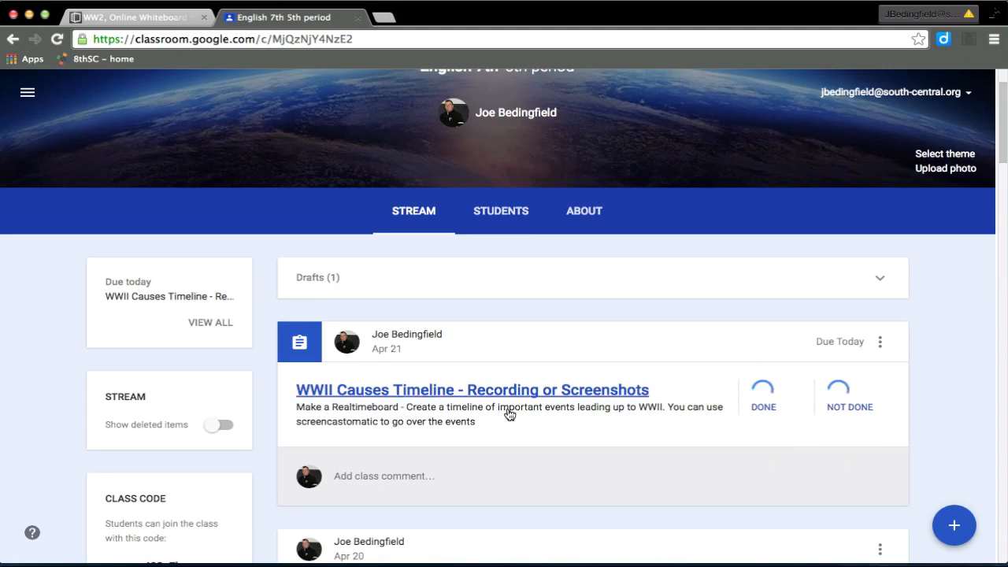
left_click(471, 390)
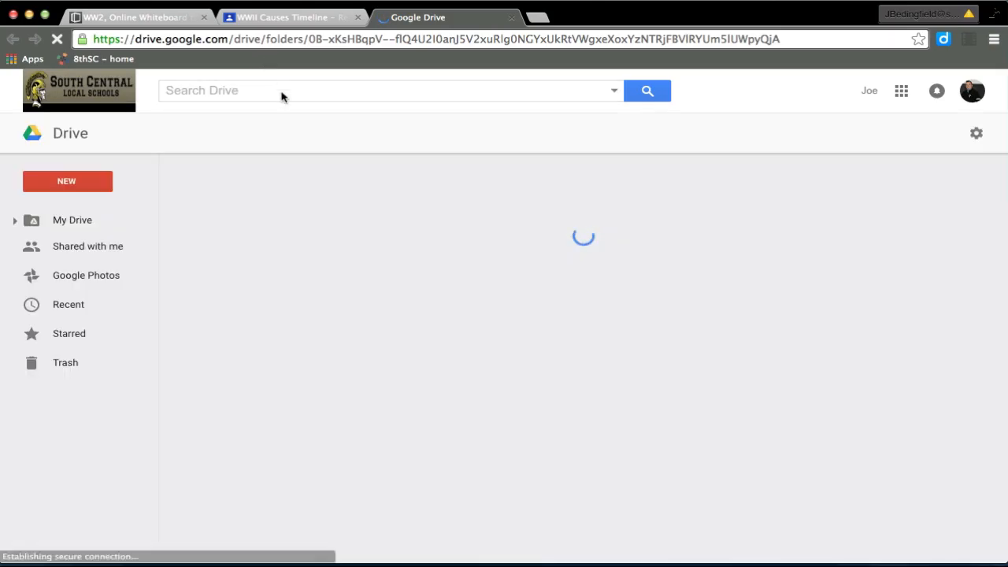
- Open Drive's Screencastify folder to locate 'WWII Timeline - Causes.webm'
type("www")
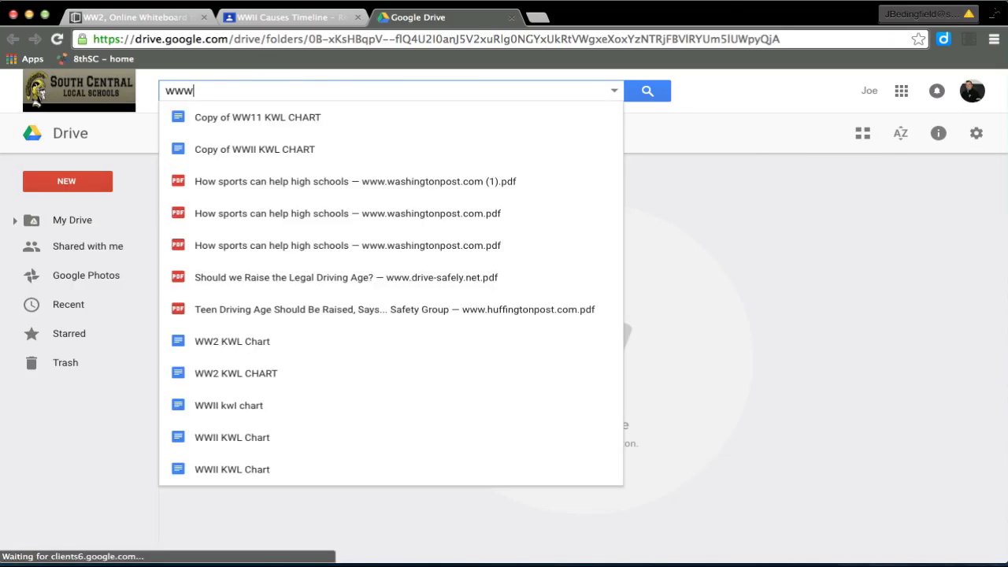
key("backspace")
type("WW")
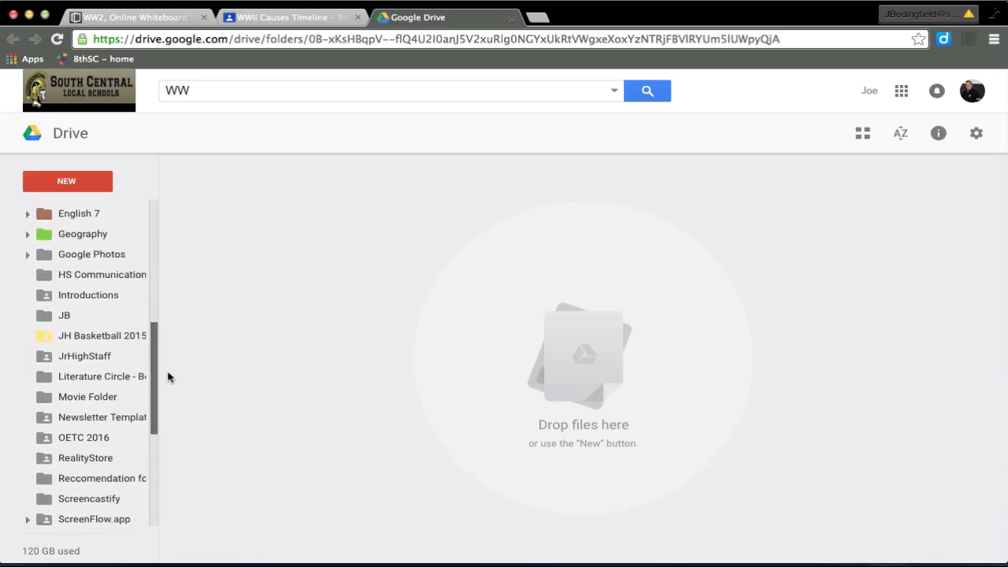
left_click(89, 366)
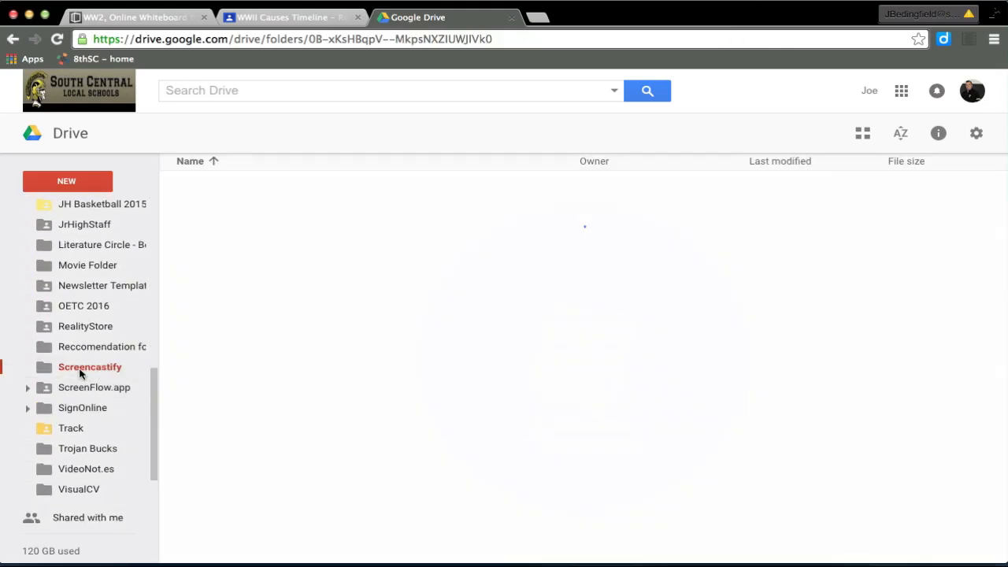
left_click(89, 367)
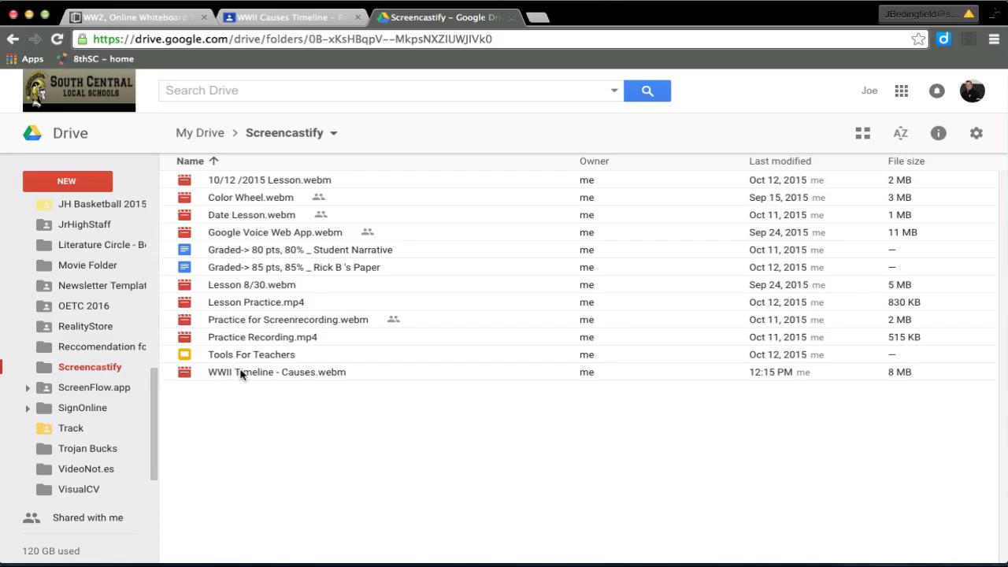